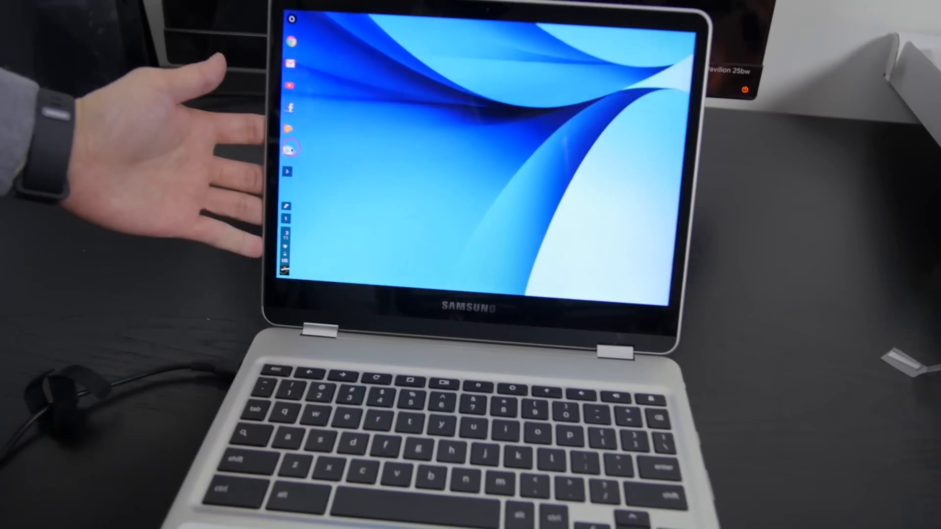
Step: Launch the Google Play Store setup dialog from the shelf icon
{"action": "left_click", "coordinate": [291, 148]}
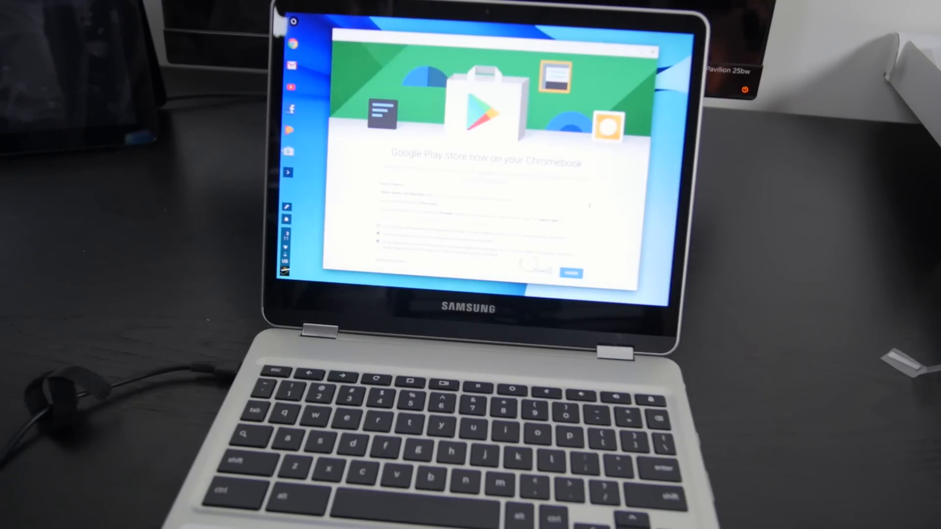
Step: Proceed through Get Started and accept the Google Play terms of service
{"action": "left_click", "coordinate": [568, 274]}
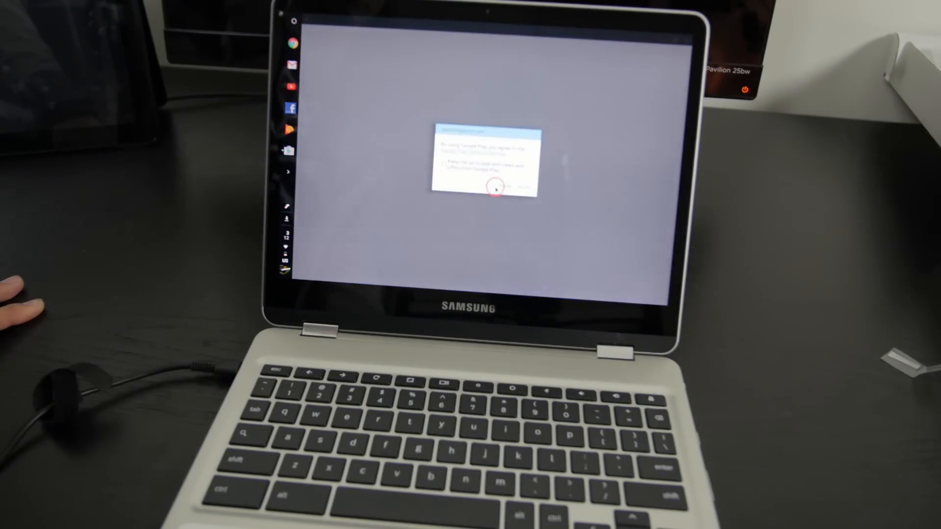
{"action": "left_click", "coordinate": [495, 189]}
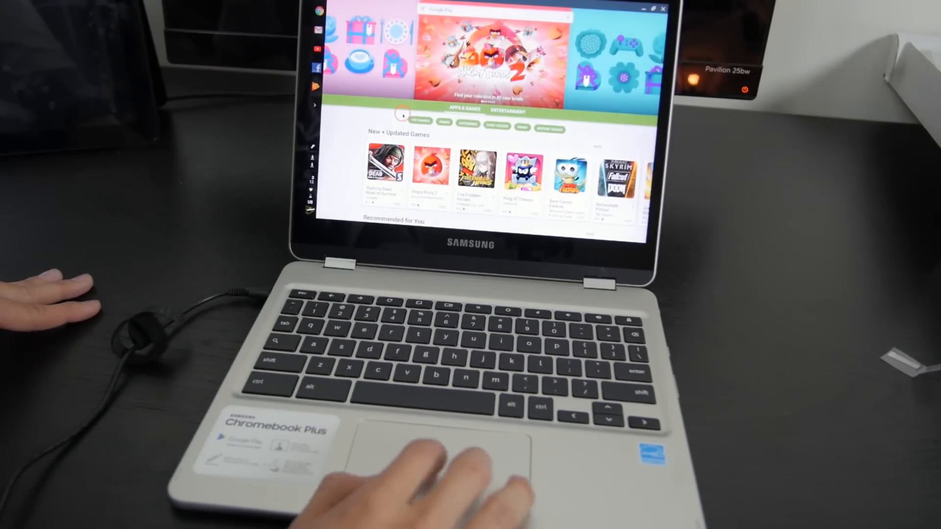
Step: Scroll the Games page to reach the Fire Emblem Heroes listing
{"action": "scroll", "scroll_direction": "down", "scroll_amount": 3}
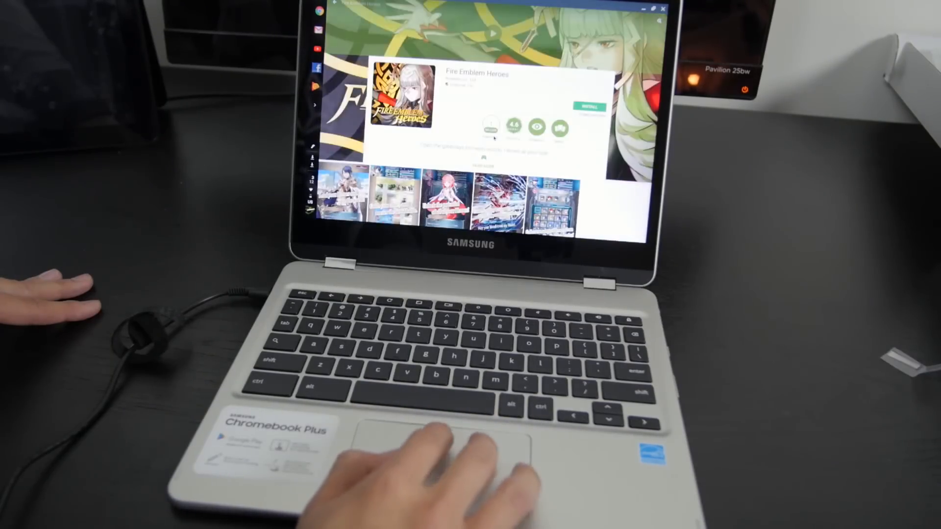
{"action": "scroll", "scroll_direction": "down", "scroll_amount": 3}
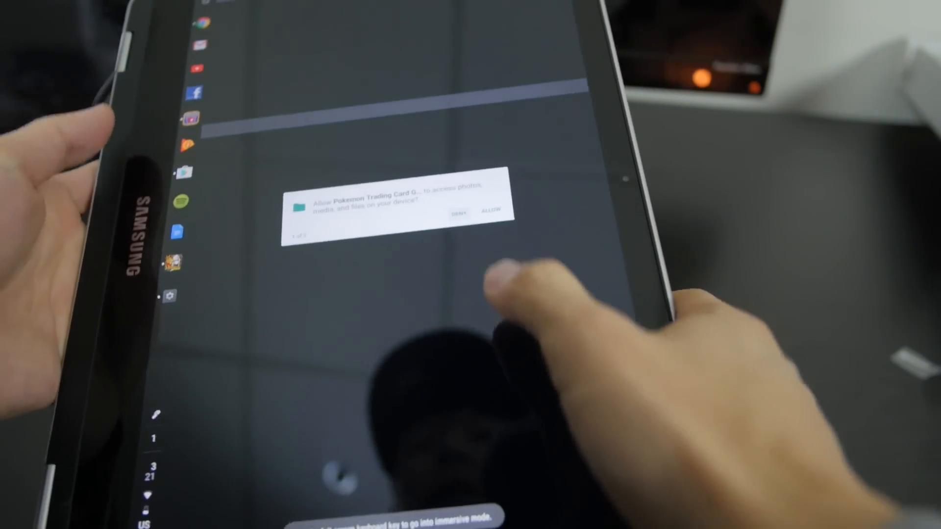
Step: Answer the photo and file access request, then skip the game's opening movie
{"action": "left_click", "coordinate": [492, 211]}
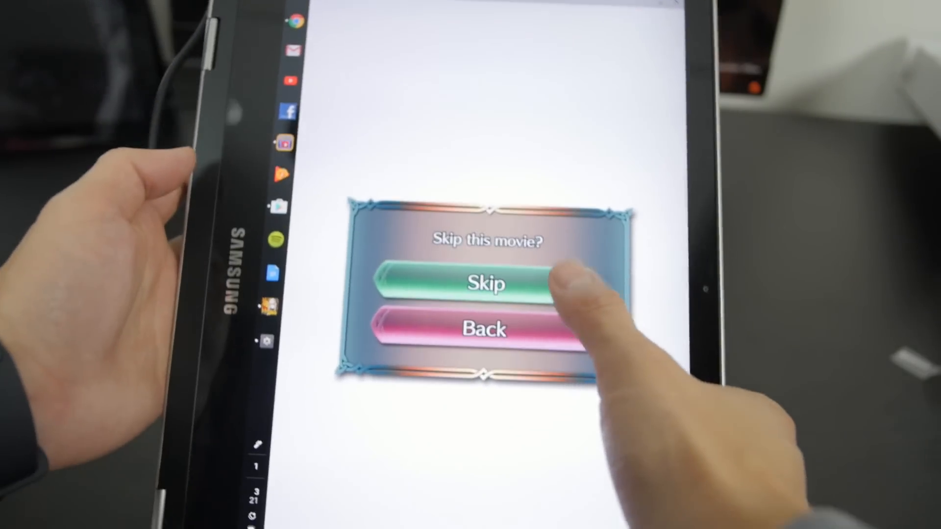
{"action": "left_click", "coordinate": [486, 283]}
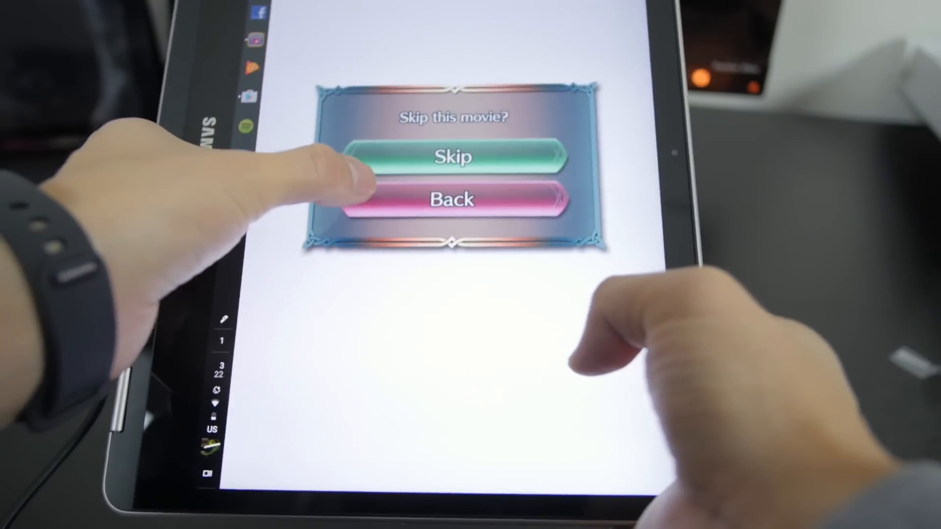
{"action": "left_click", "coordinate": [454, 157]}
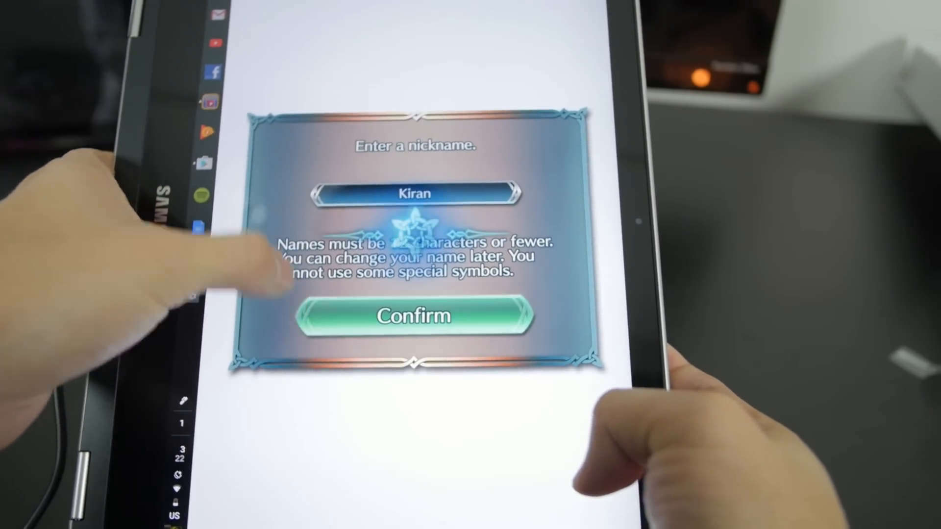
Step: Accept Kiran as the nickname and start the first battle
{"action": "left_click", "coordinate": [415, 316]}
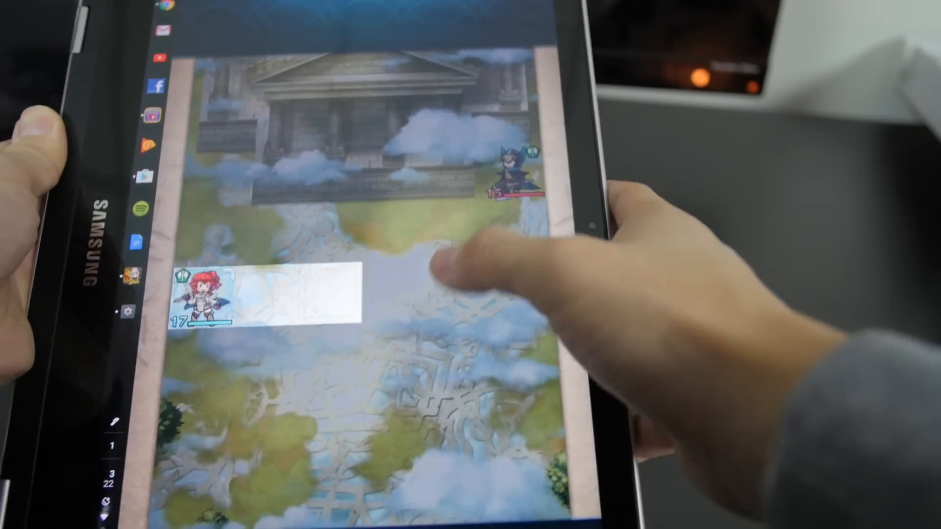
Step: Move the red-haired unit to a new tile and continue to Anna's story scene
{"action": "left_click", "coordinate": [229, 289]}
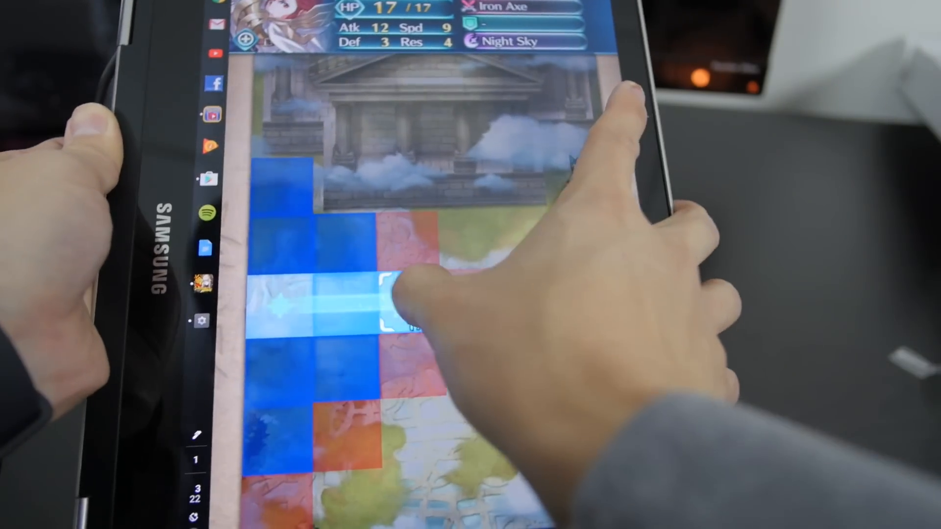
{"action": "left_click", "coordinate": [396, 300]}
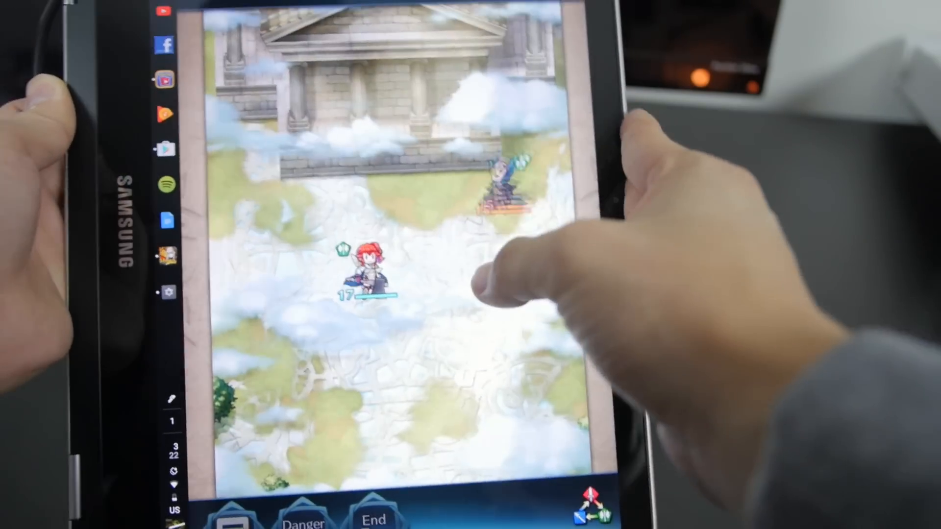
{"action": "left_click", "coordinate": [360, 271]}
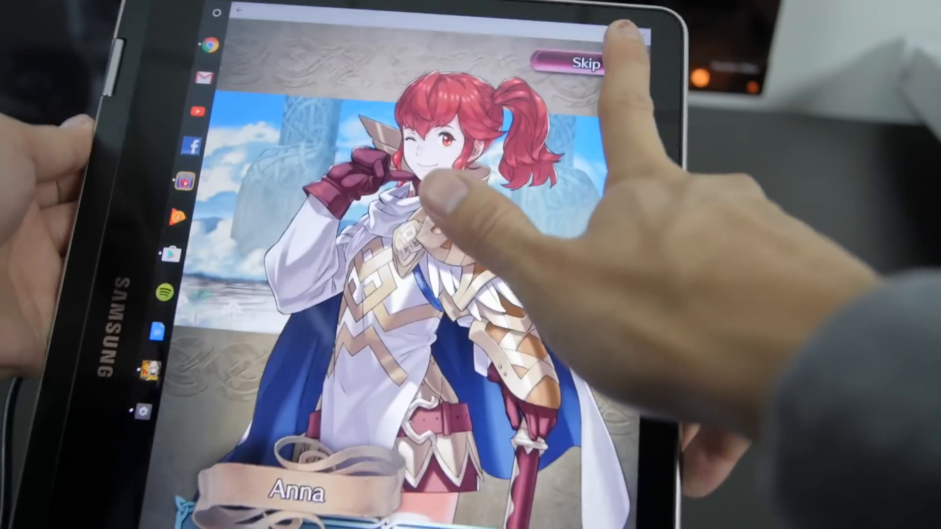
Step: Skip past Anna's story dialogue to leave the scene
{"action": "left_click", "coordinate": [590, 63]}
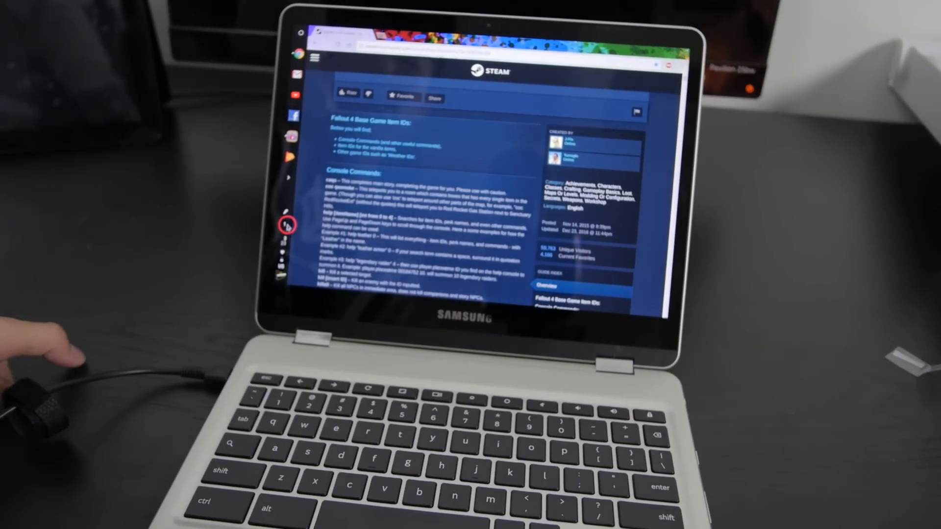
Step: Minimize Chrome to the desktop, then restore its window from the shelf
{"action": "left_click", "coordinate": [288, 225]}
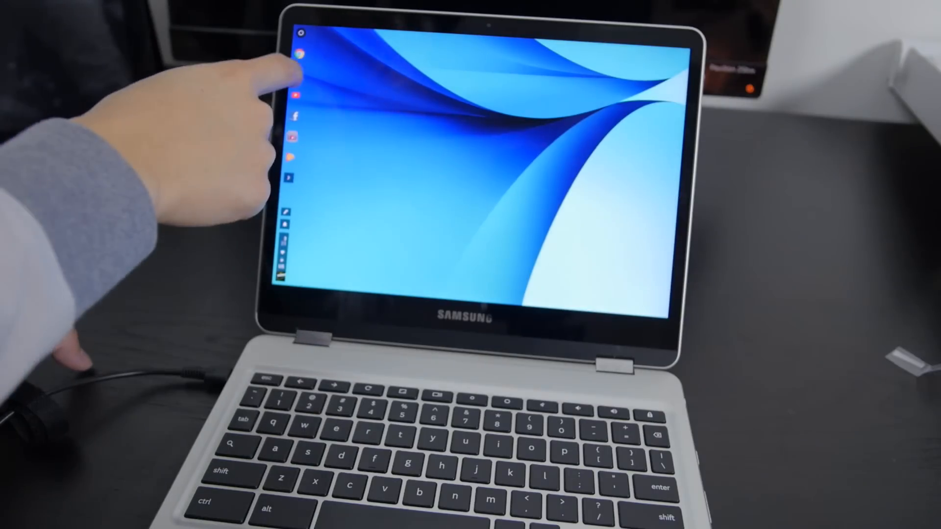
{"action": "left_click", "coordinate": [294, 57]}
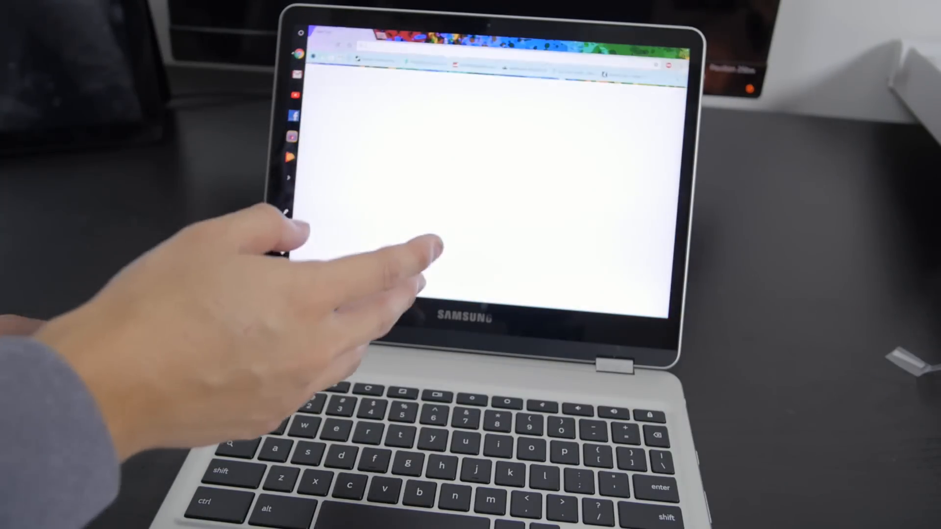